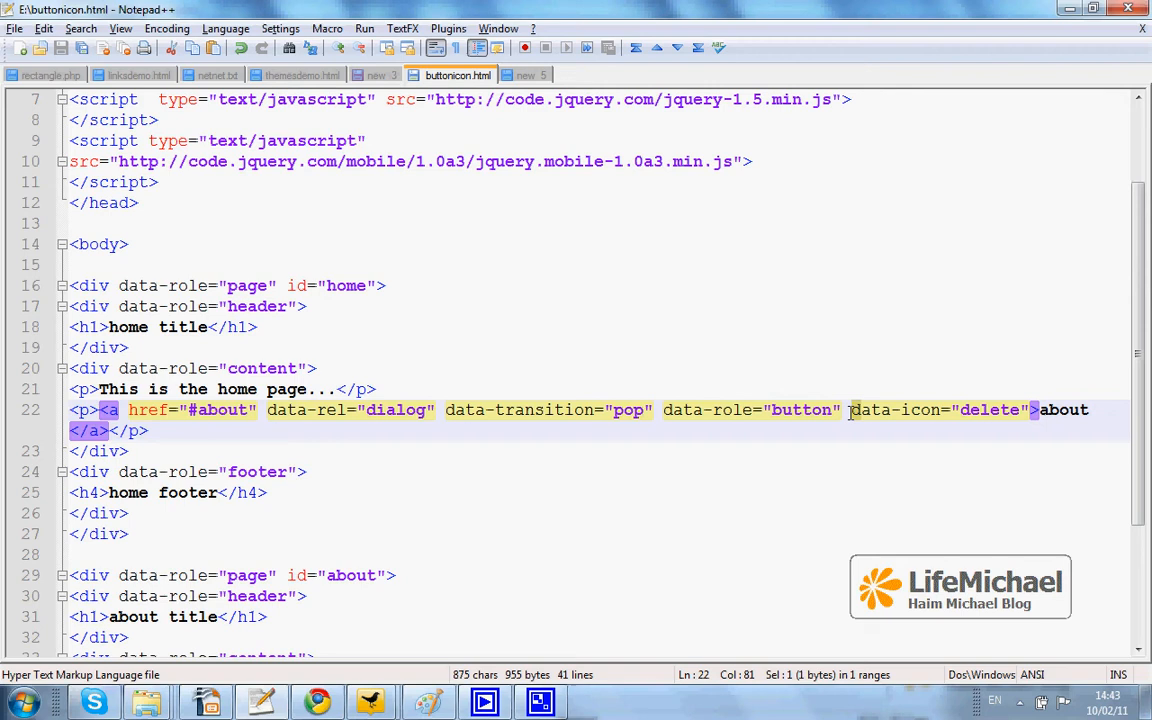
- Change the about link's data-icon value from delete to plus in the HTML file
double_click(936, 410)
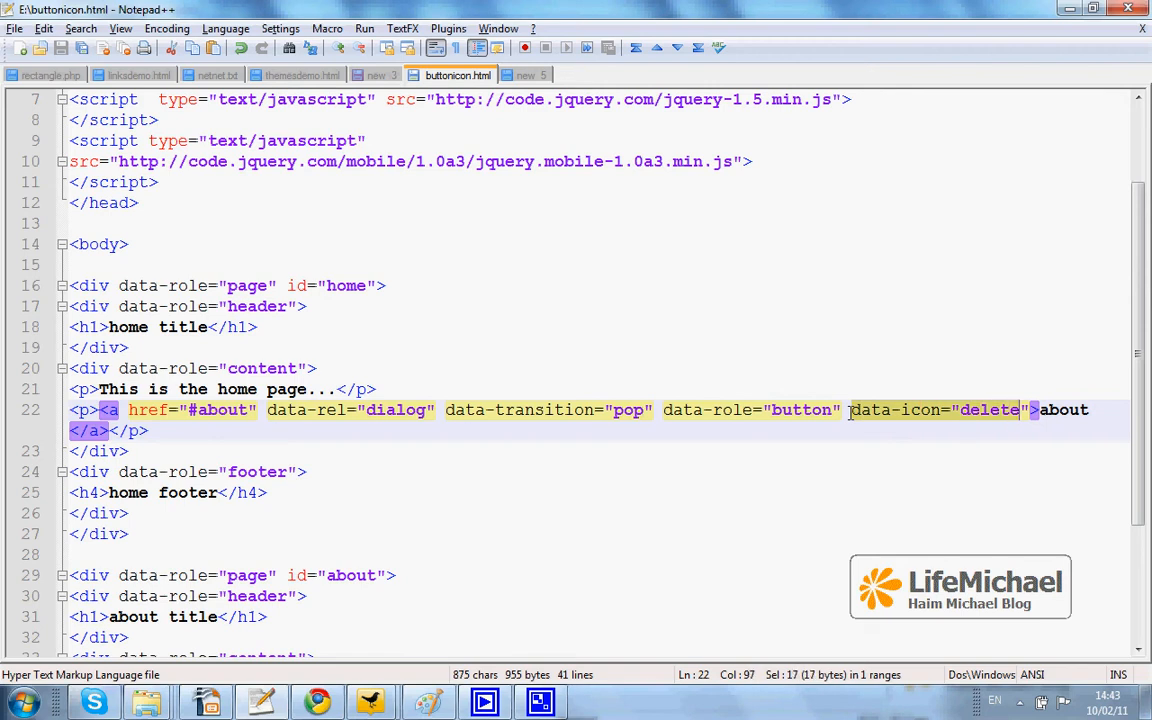
left_click(620, 492)
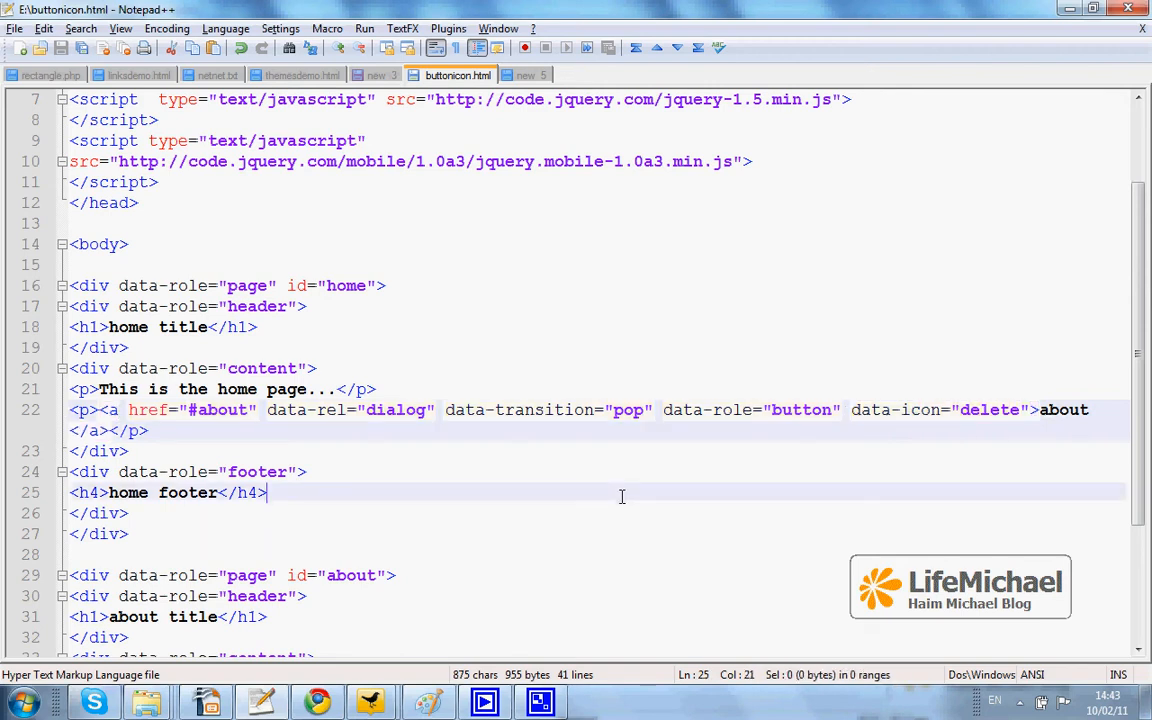
mouse_move(984, 466)
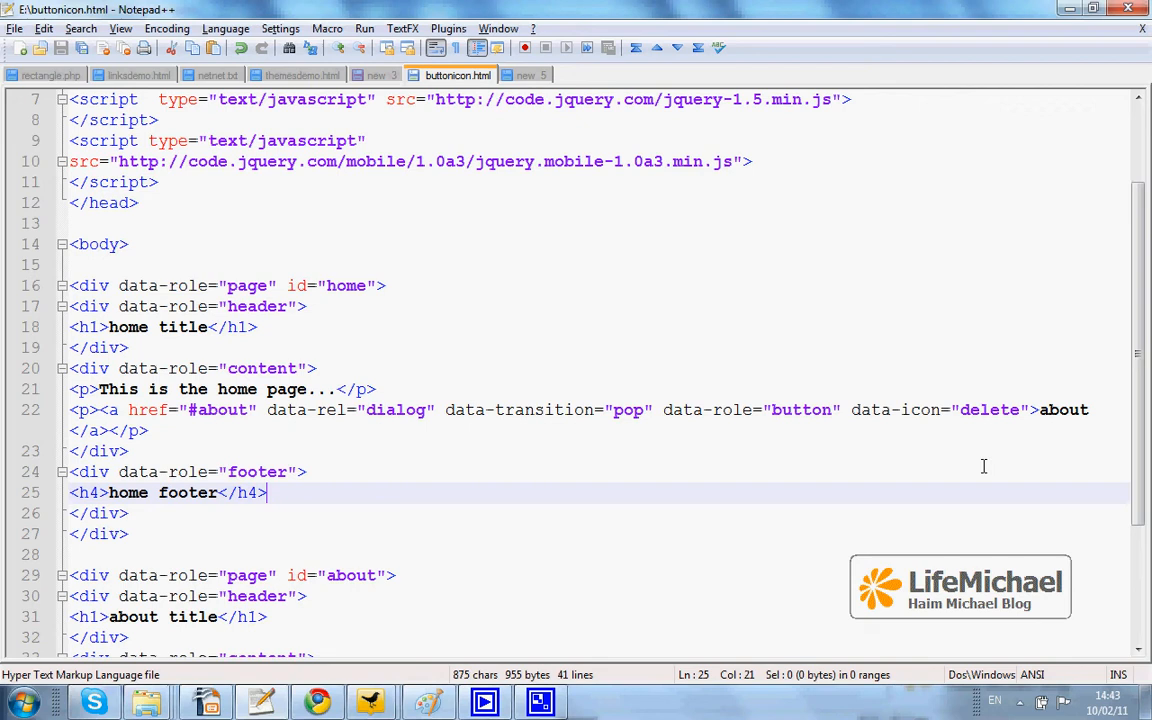
mouse_move(352, 672)
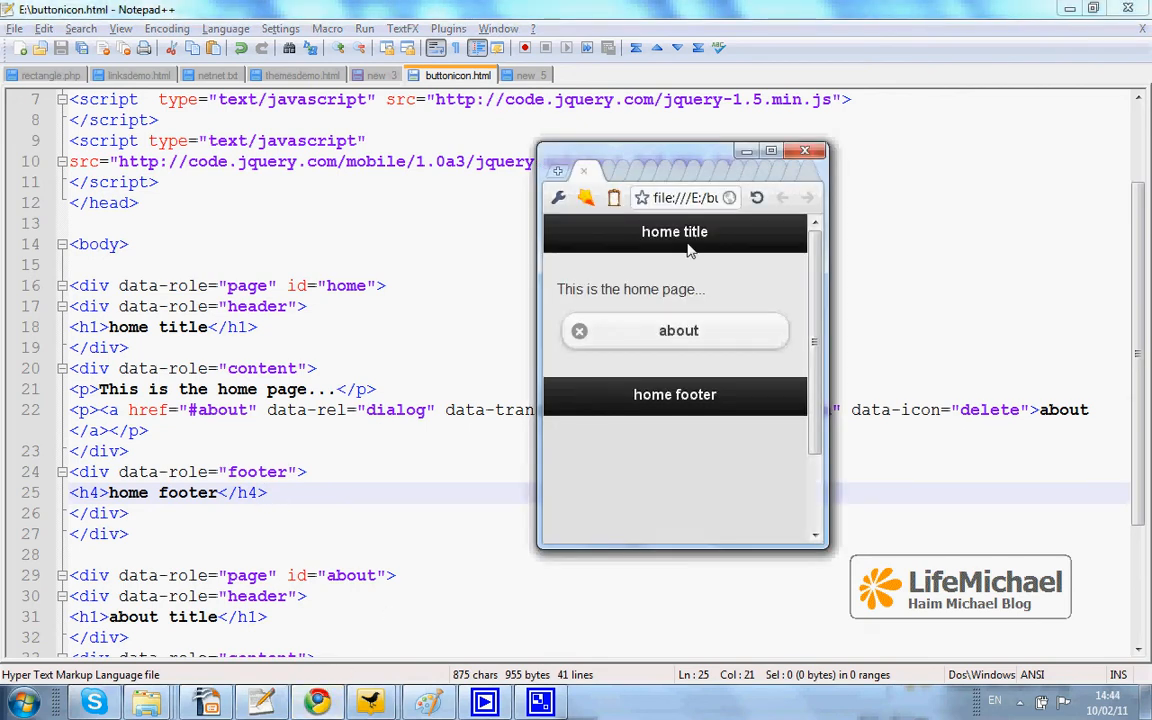
left_click(678, 332)
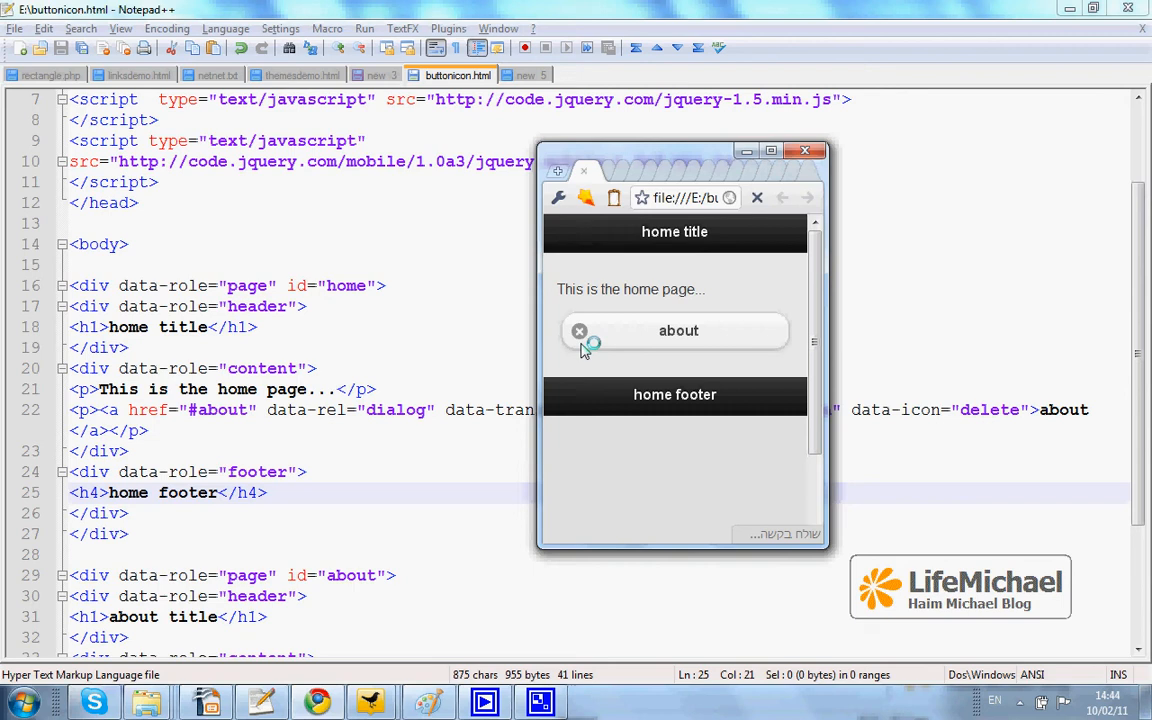
mouse_move(966, 430)
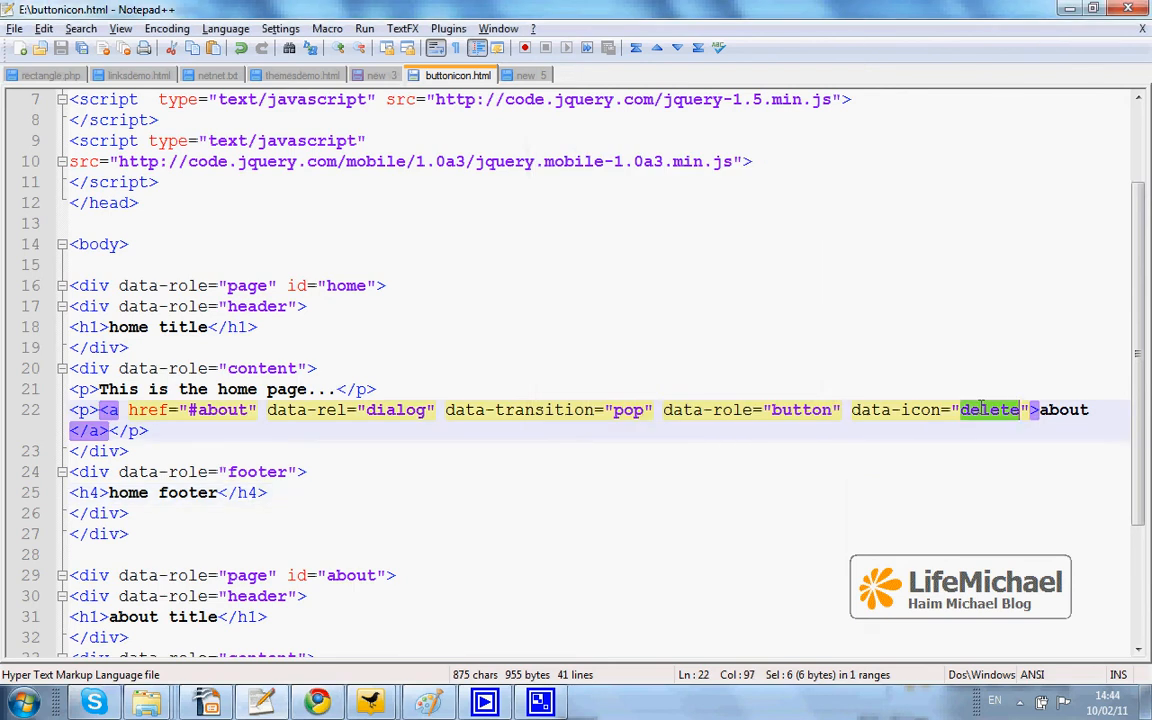
type("plus")
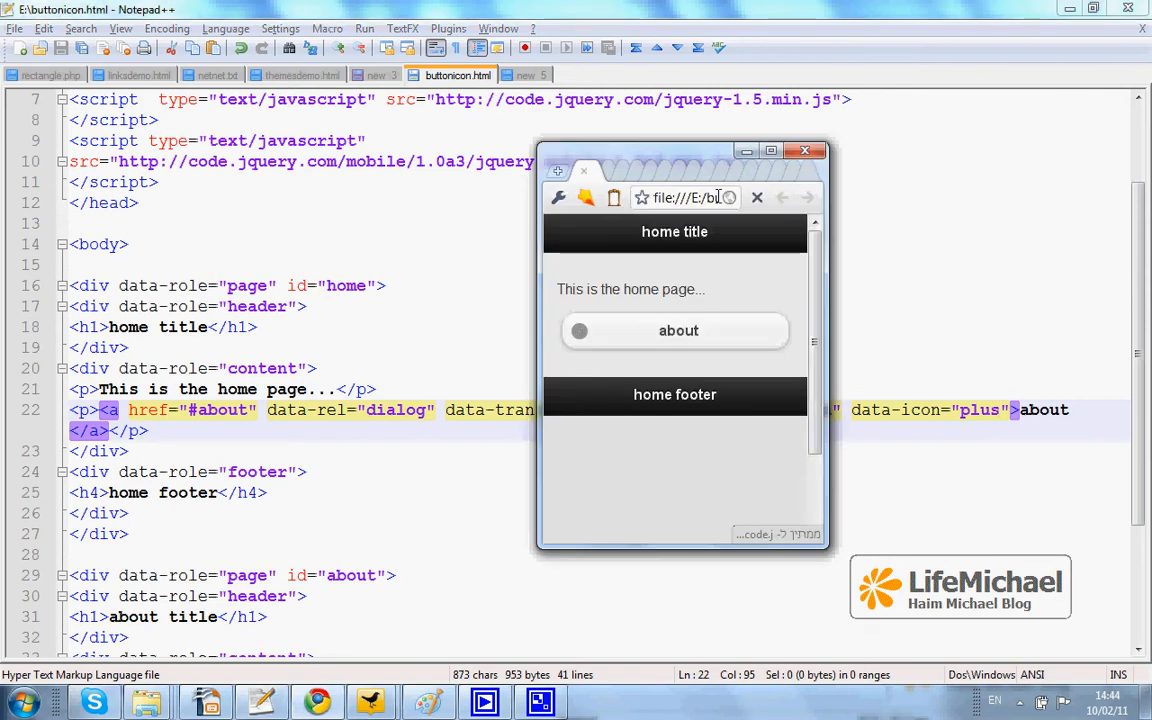
- Reload the page in Chrome so the about button shows the plus icon
left_click(684, 198)
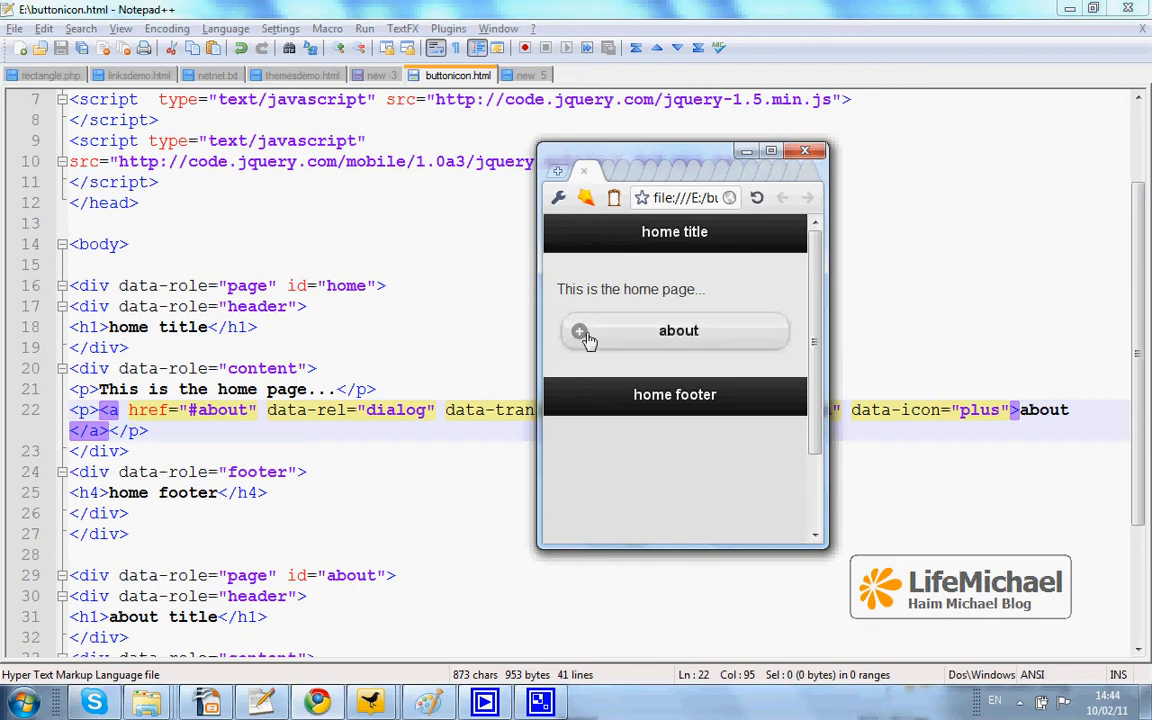
mouse_move(704, 398)
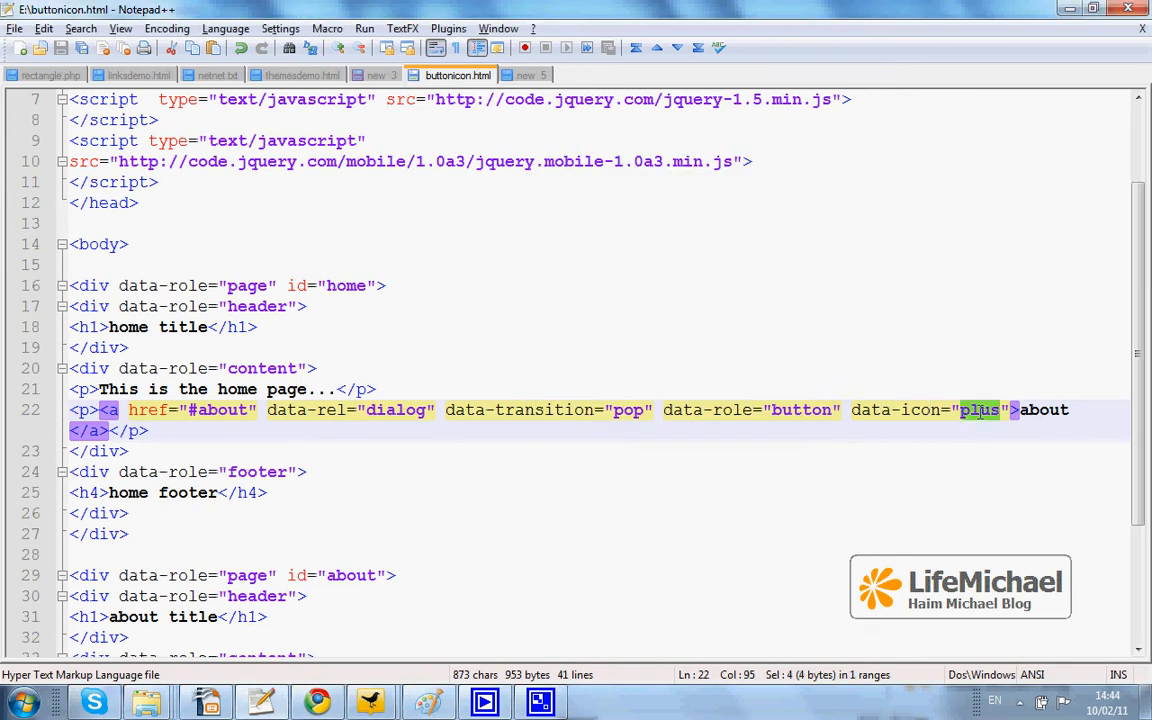
- Change the data-icon value to arrow-l, save, and reload the page to show the left-arrow icon
type("arrow")
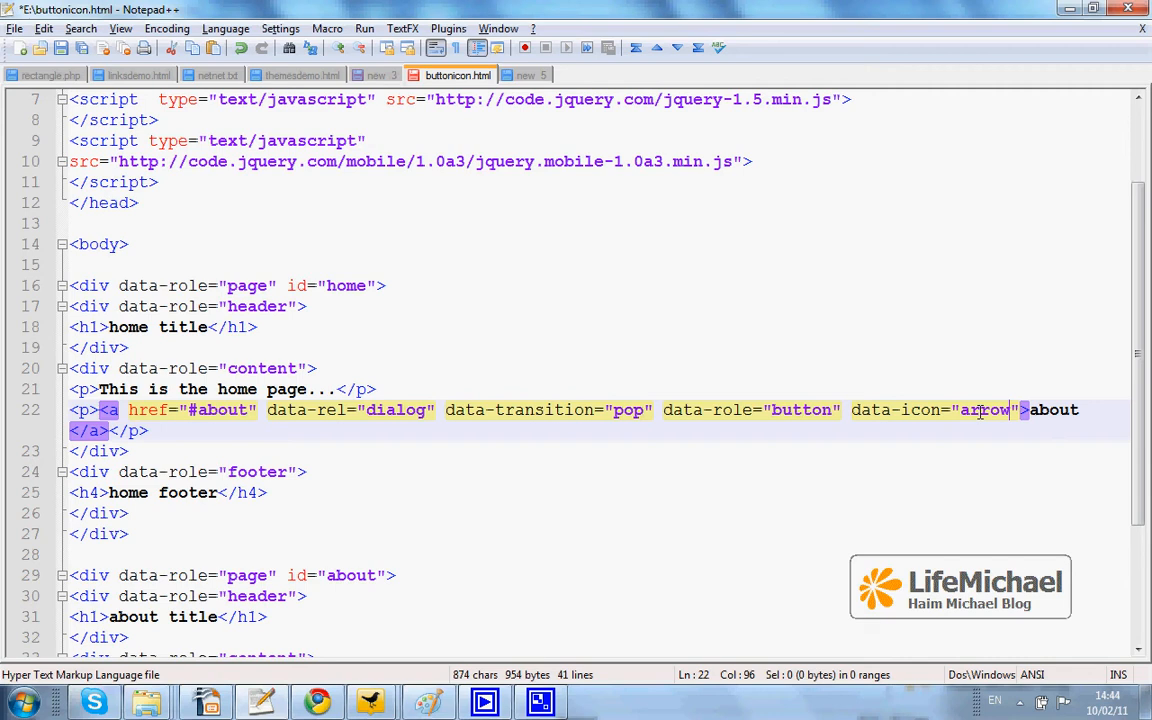
type("l")
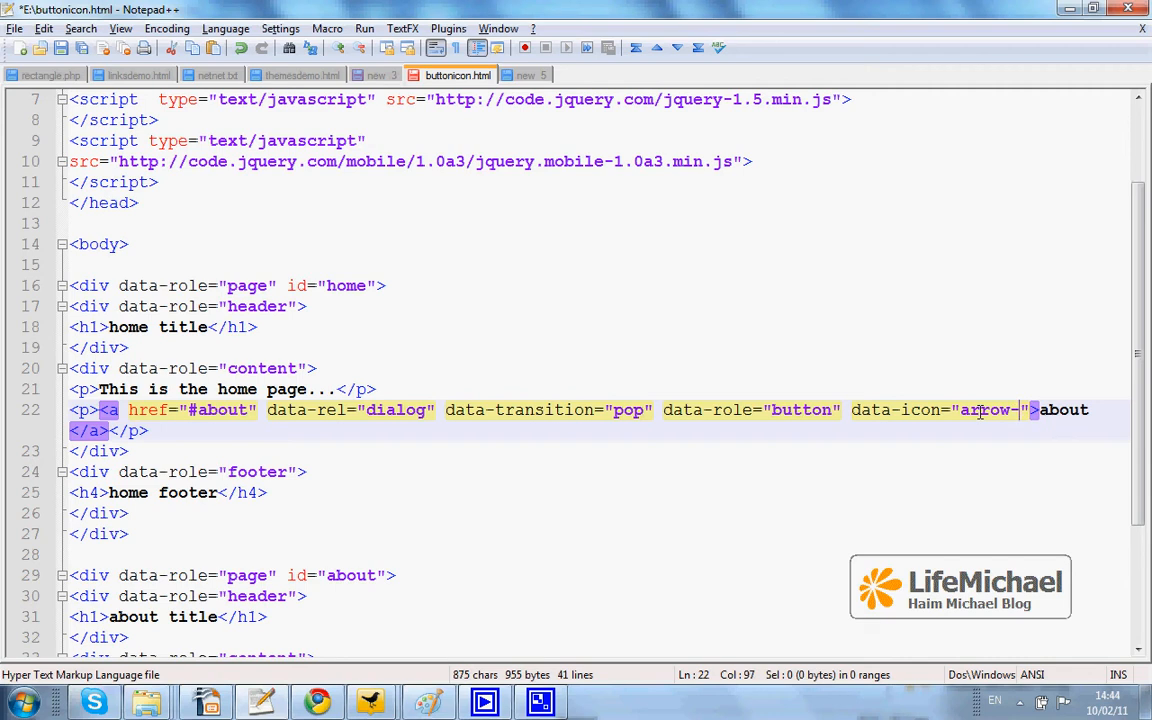
type("l")
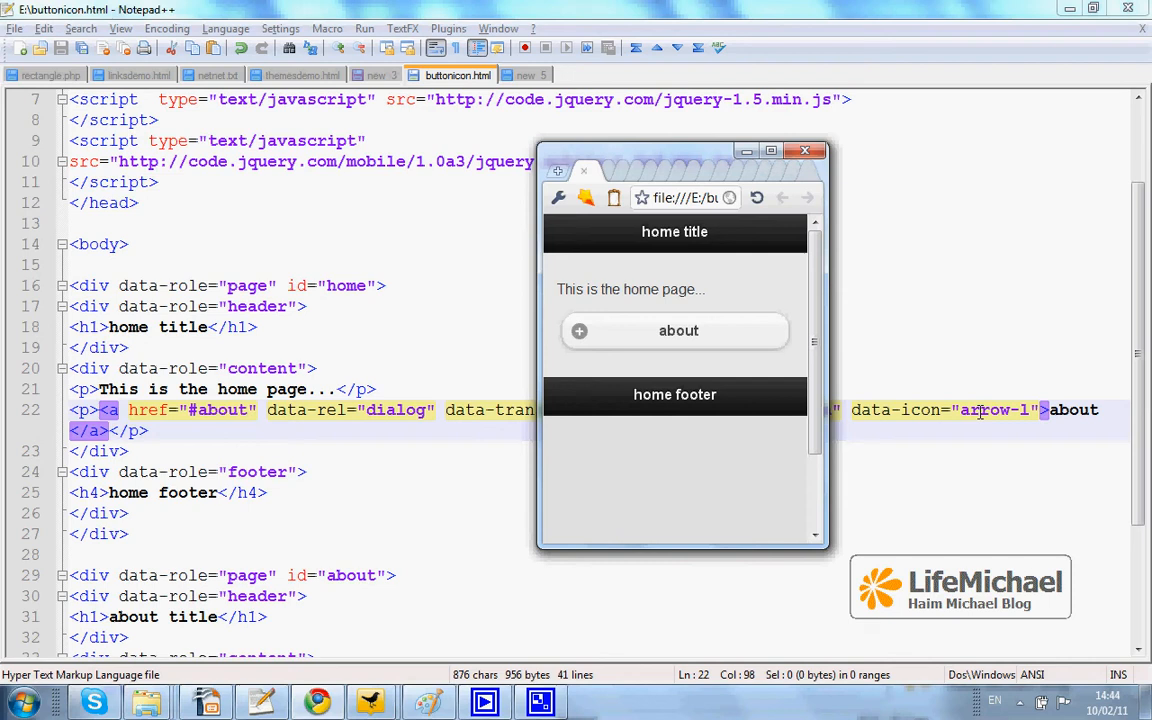
left_click(758, 198)
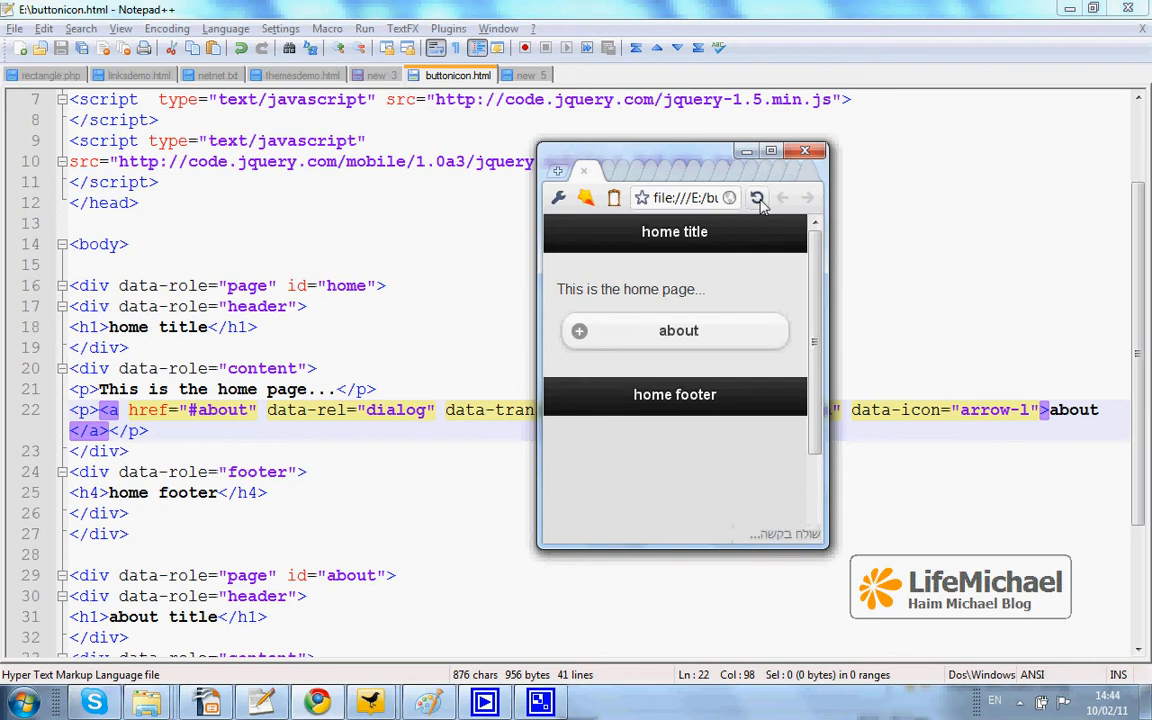
left_click(678, 332)
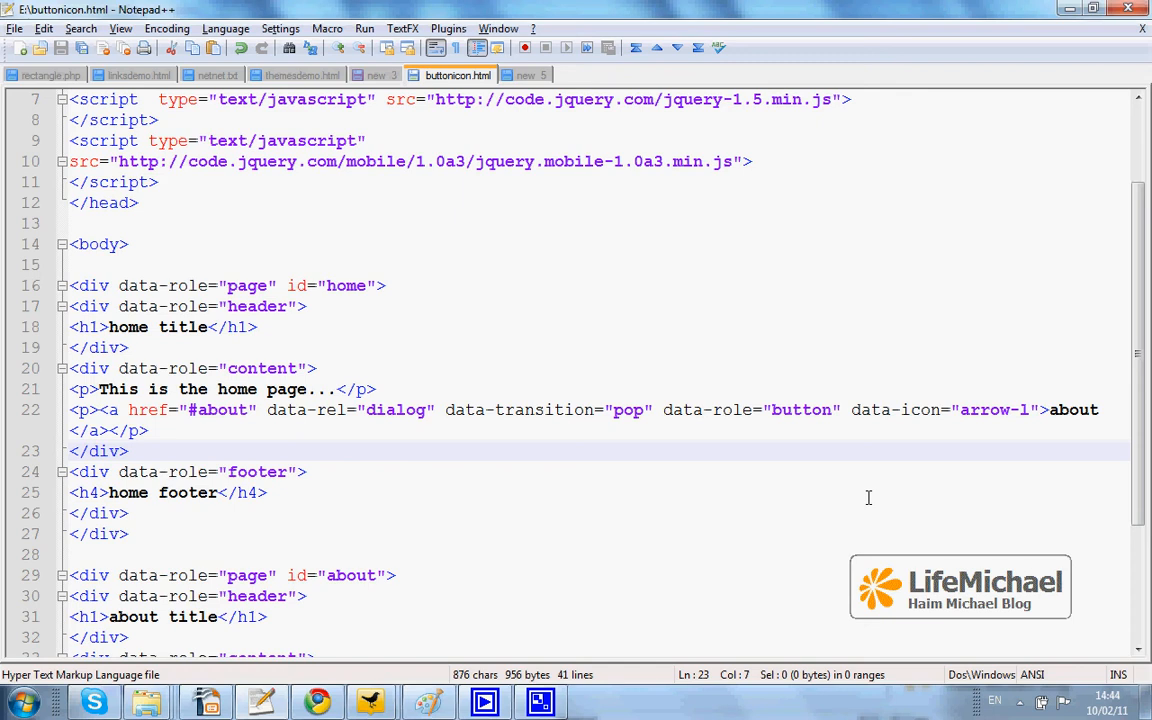
mouse_move(948, 396)
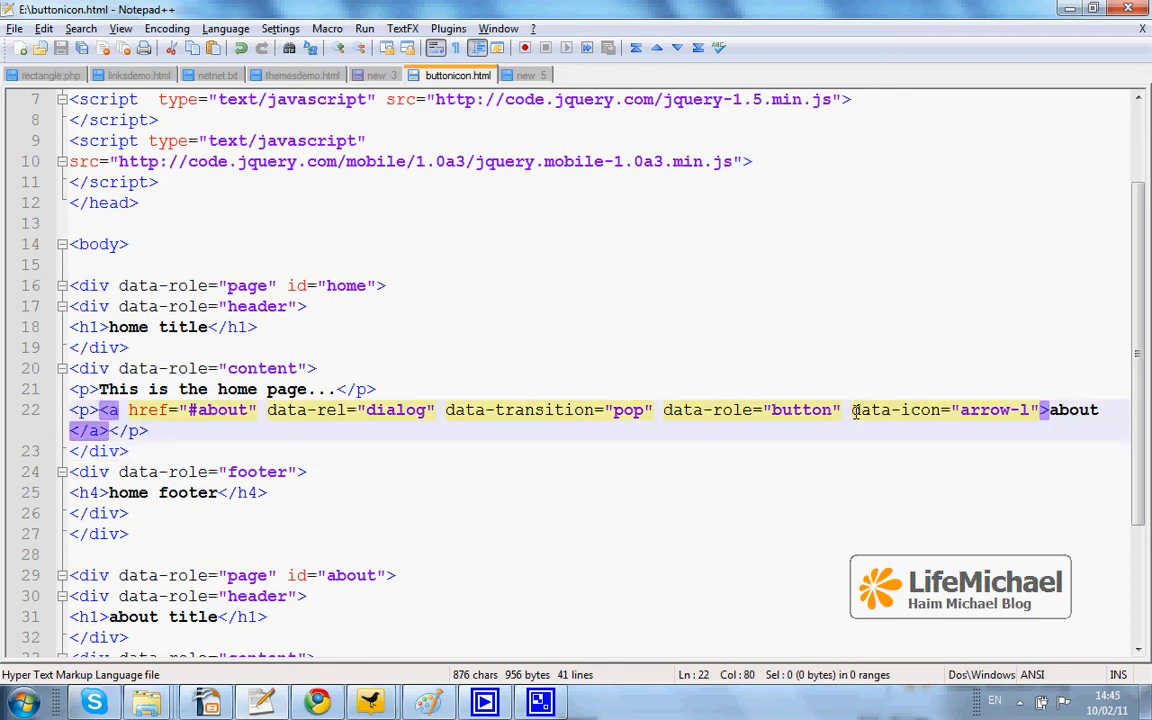
double_click(900, 410)
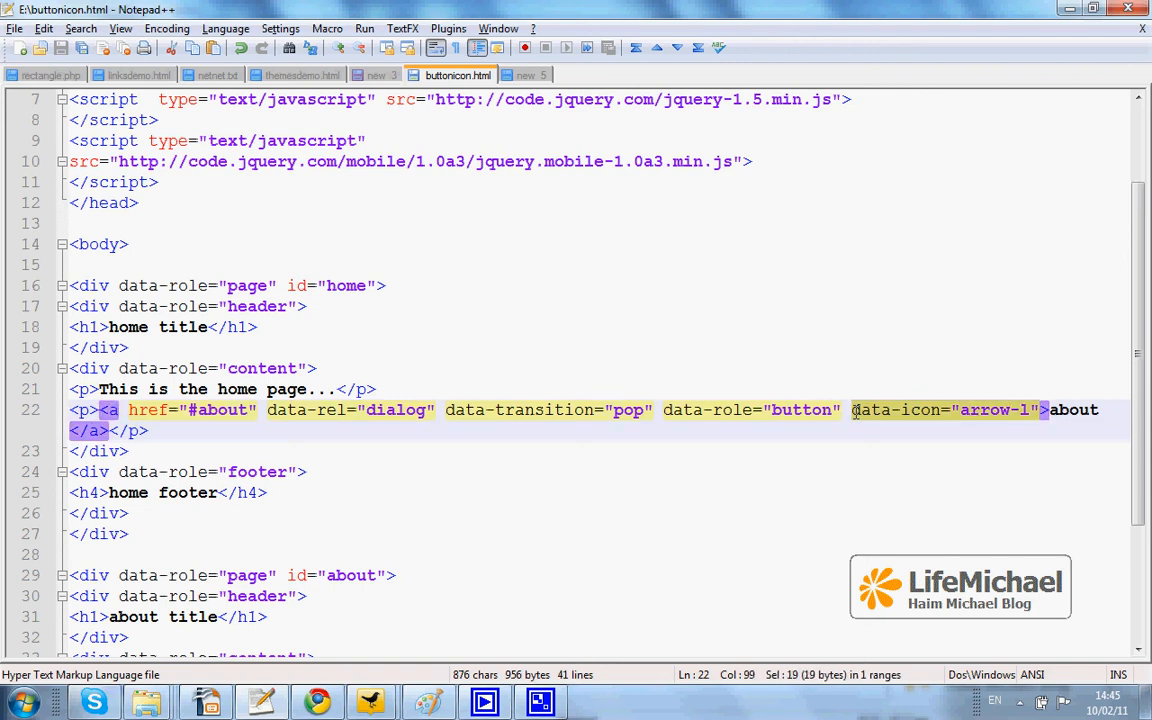
left_click(670, 348)
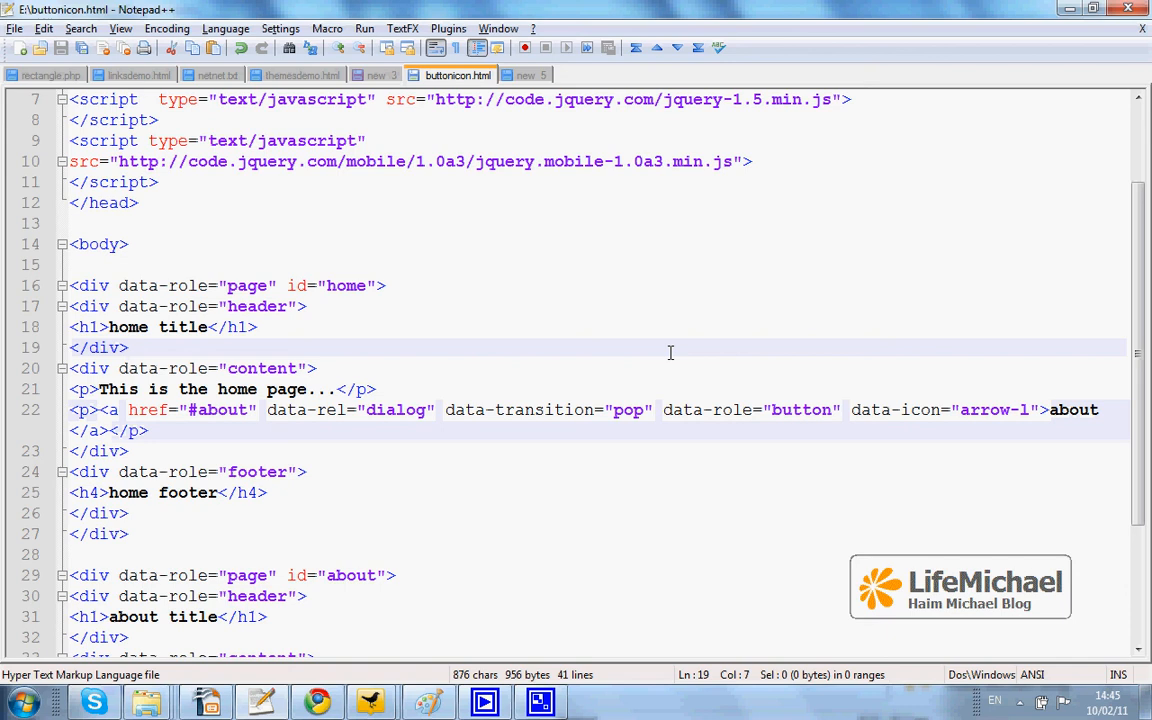